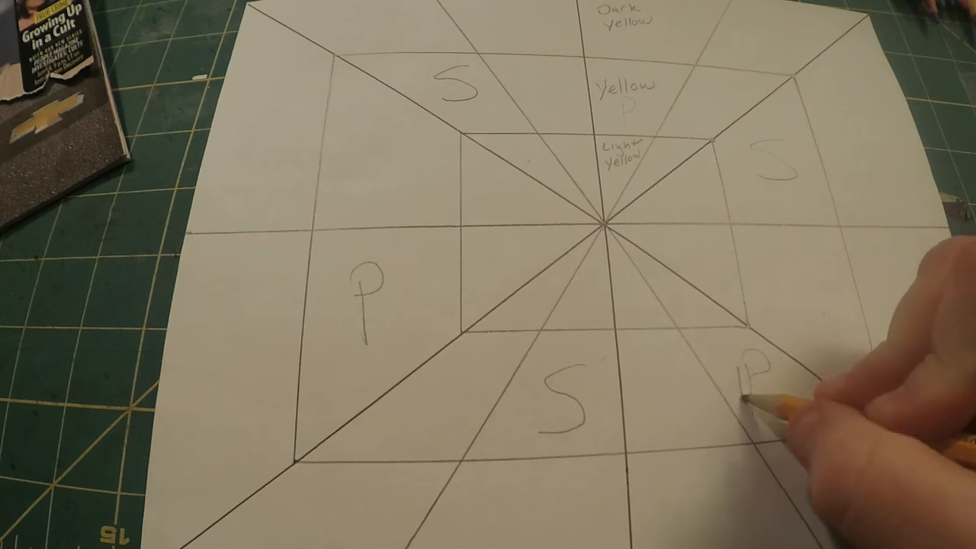
text(Blue)
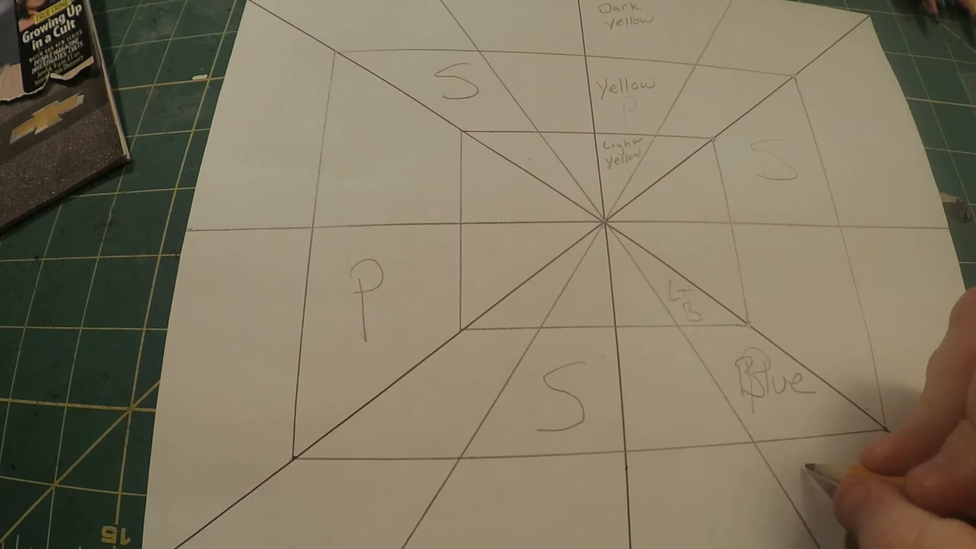
text(Dk)
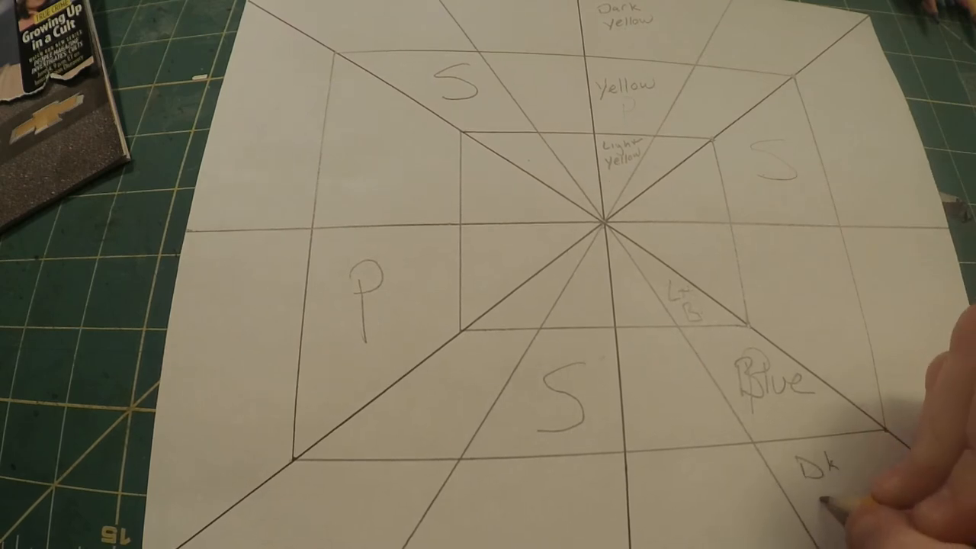